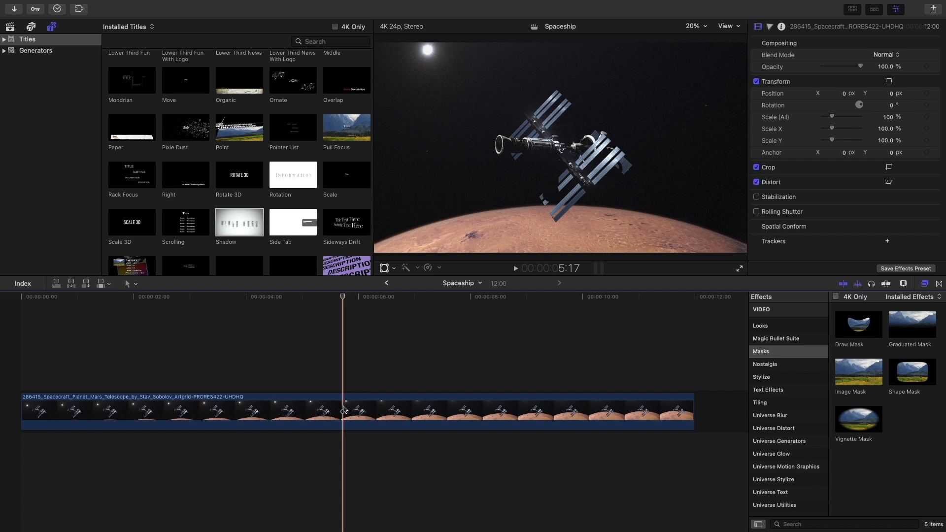
Select the spacecraft clip and connect the Shadow 3D title across its full length
left_click(356, 413)
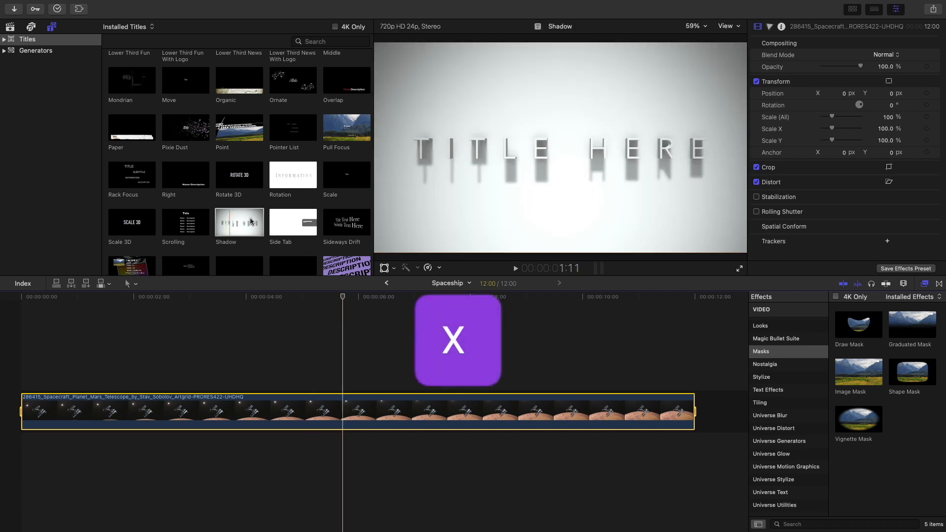
mouse_move(239, 222)
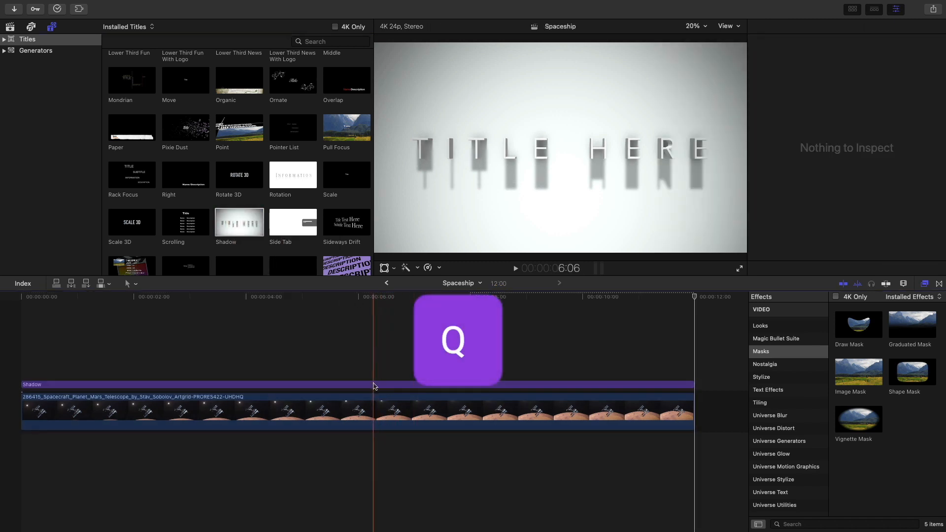
Disable the Shadow title's white background and enter text editing on 'TITLE HERE'
left_click(355, 384)
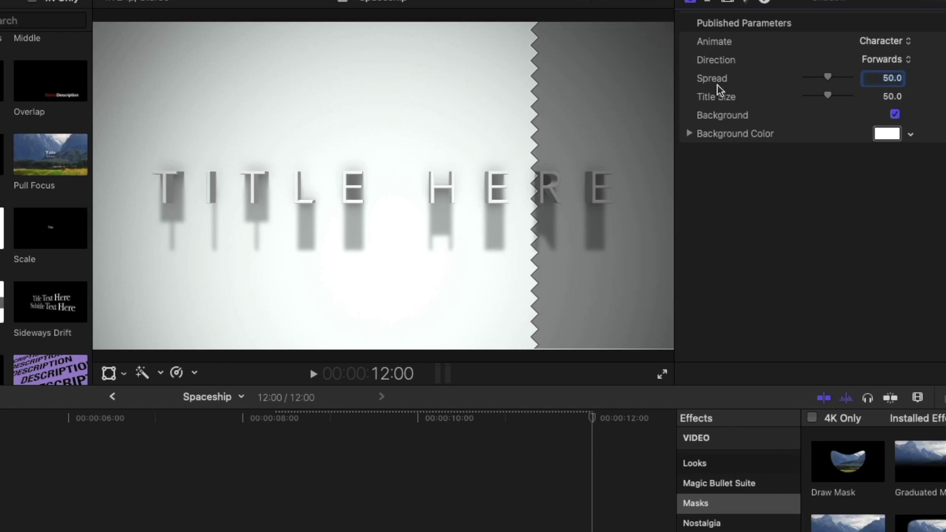
left_click(895, 114)
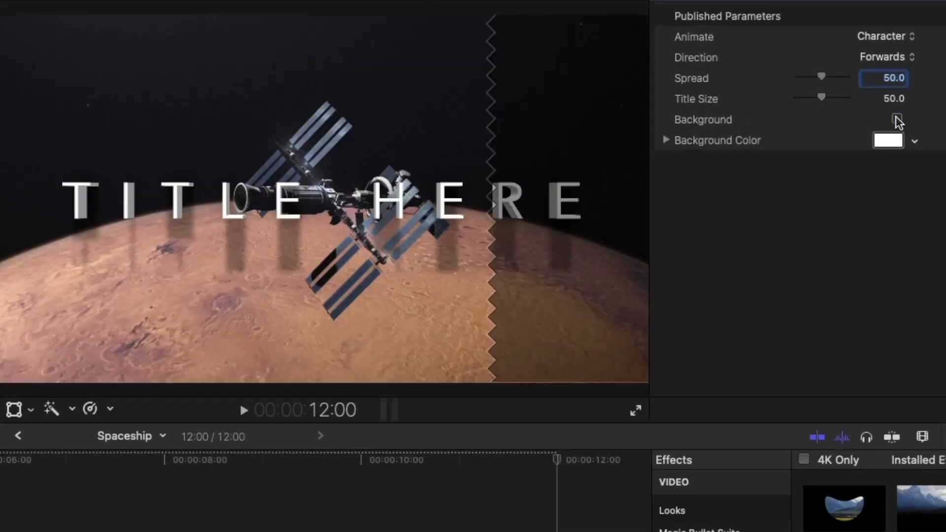
left_click(897, 119)
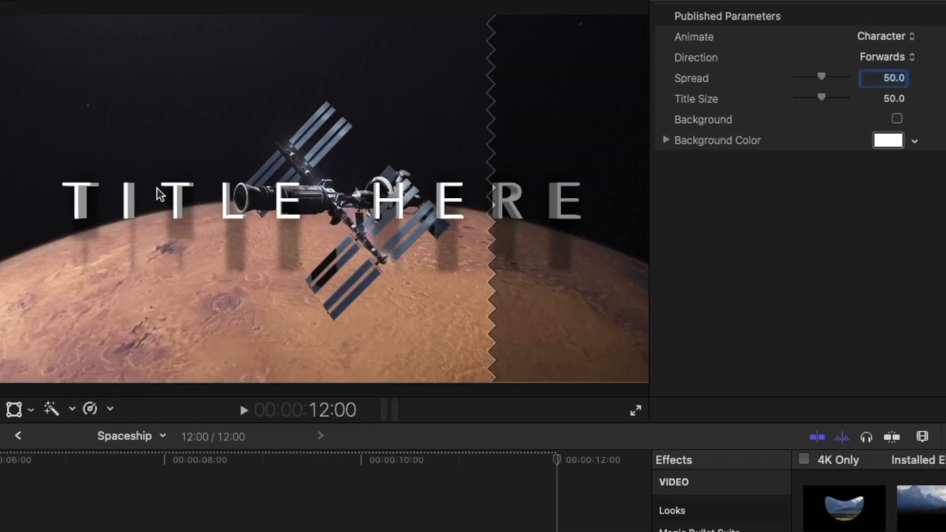
left_click(85, 460)
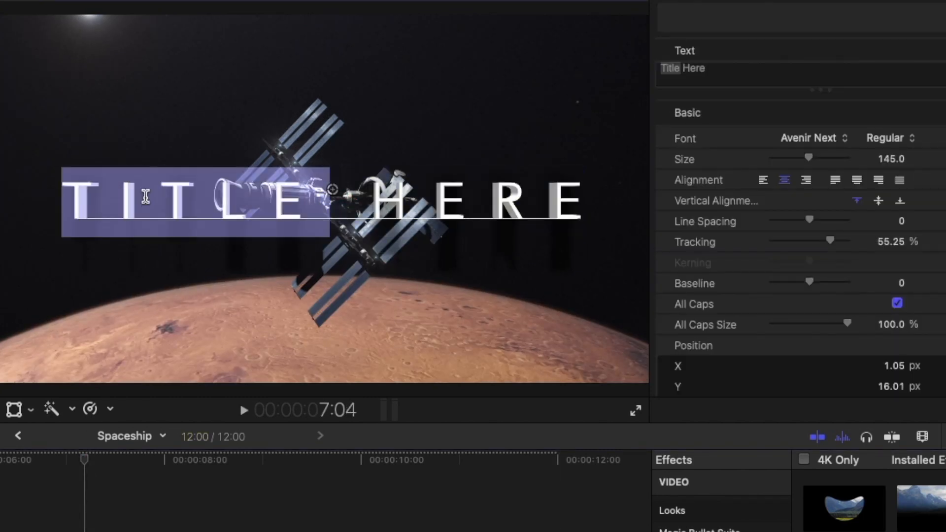
Replace the placeholder wording with 'THE NEW FRONTIER'
left_click(159, 199)
type("T")
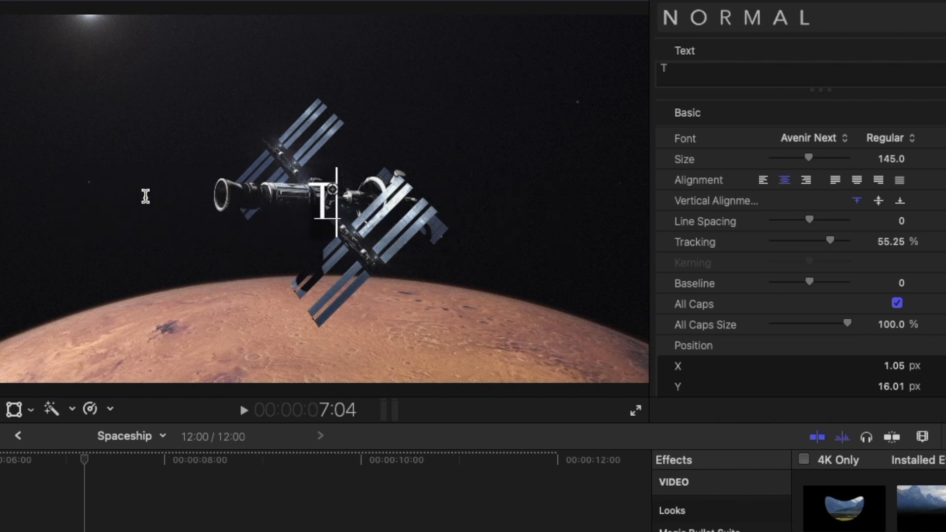
type("he new frontier")
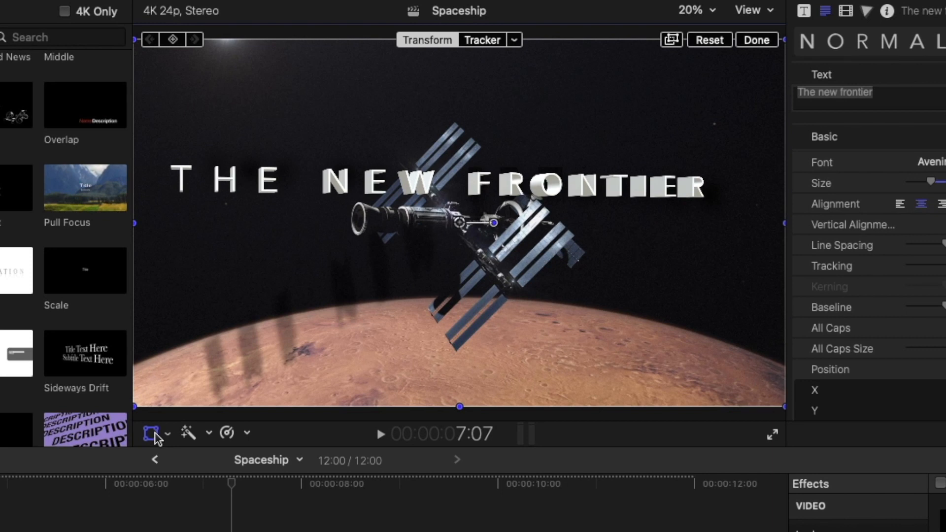
Add an object tracker to the title and shape it as an ellipse around the ship's central module
left_click(513, 39)
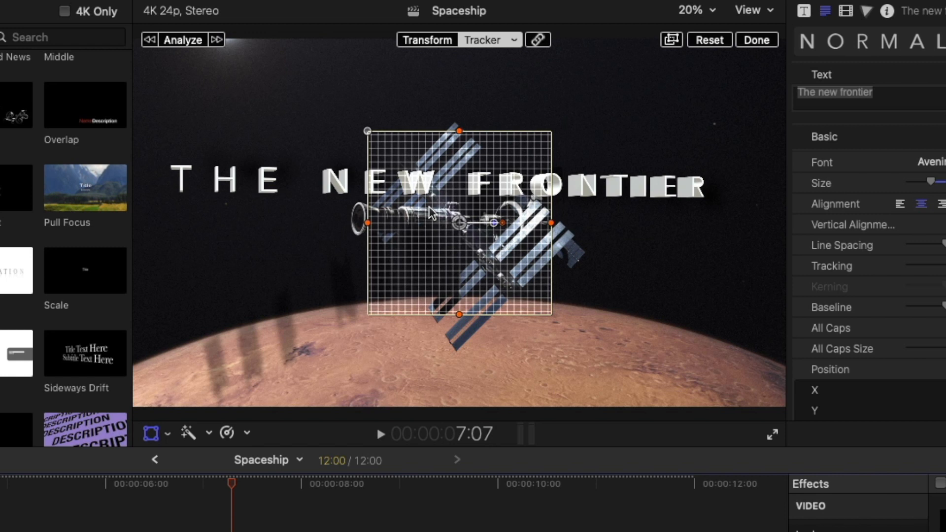
mouse_move(403, 140)
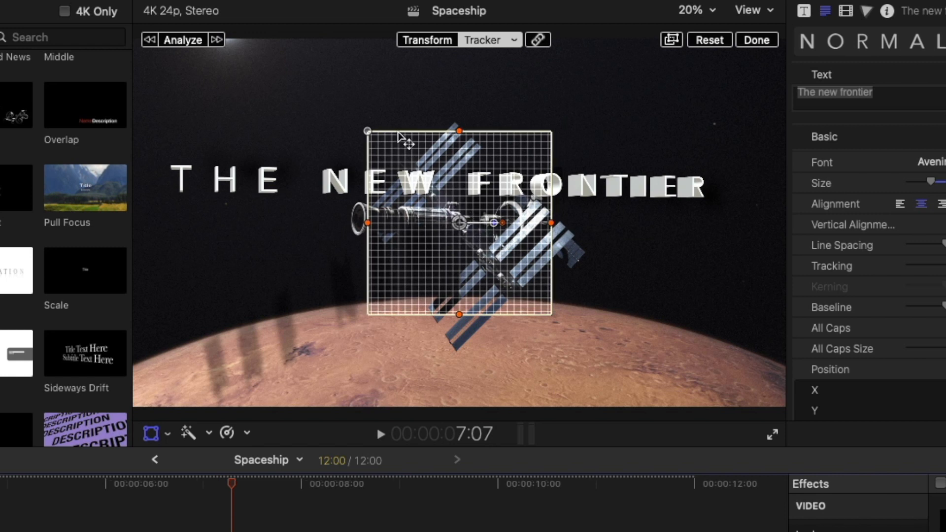
mouse_move(460, 228)
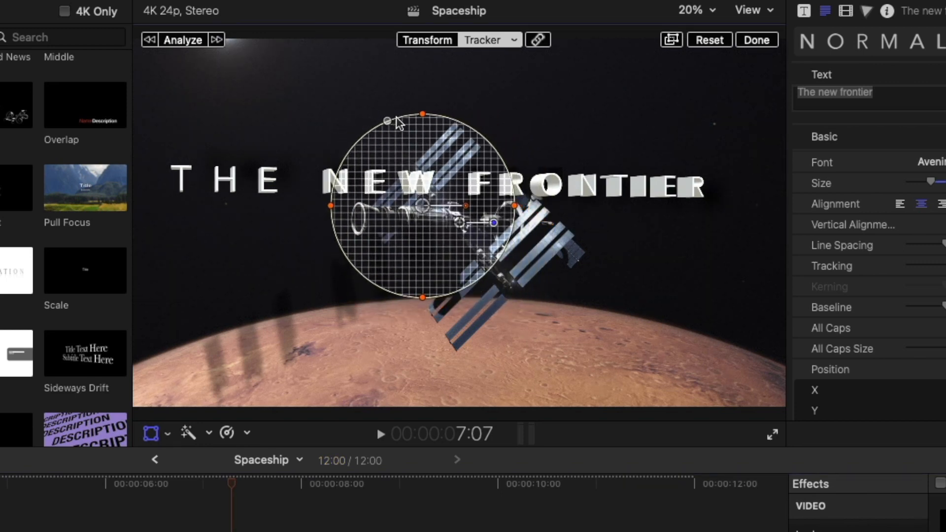
left_click_drag(421, 114, 420, 139)
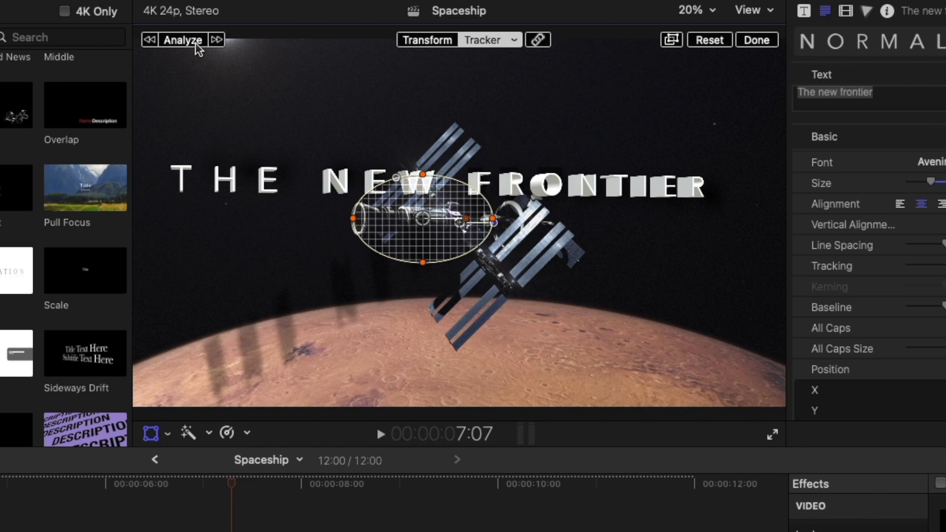
Analyze the spacecraft's motion forward from the clip start through to the end
left_click(182, 39)
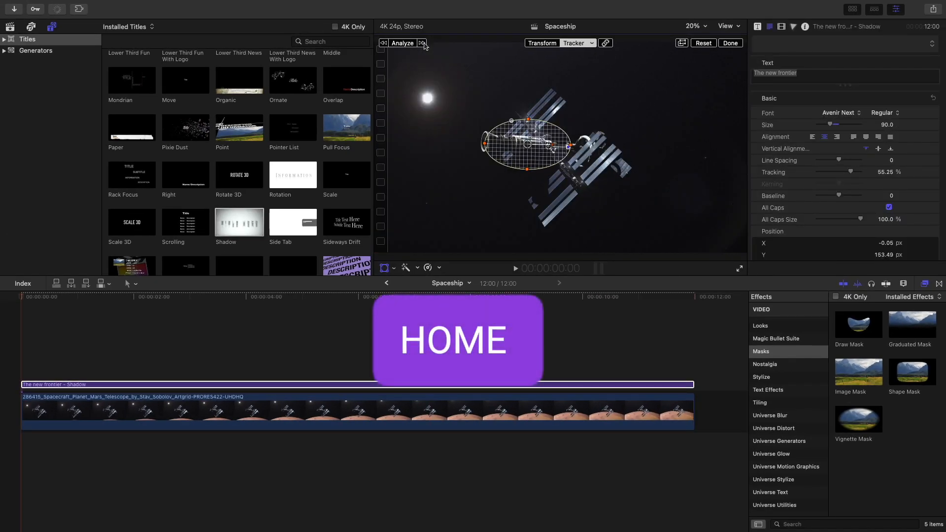
left_click(515, 268)
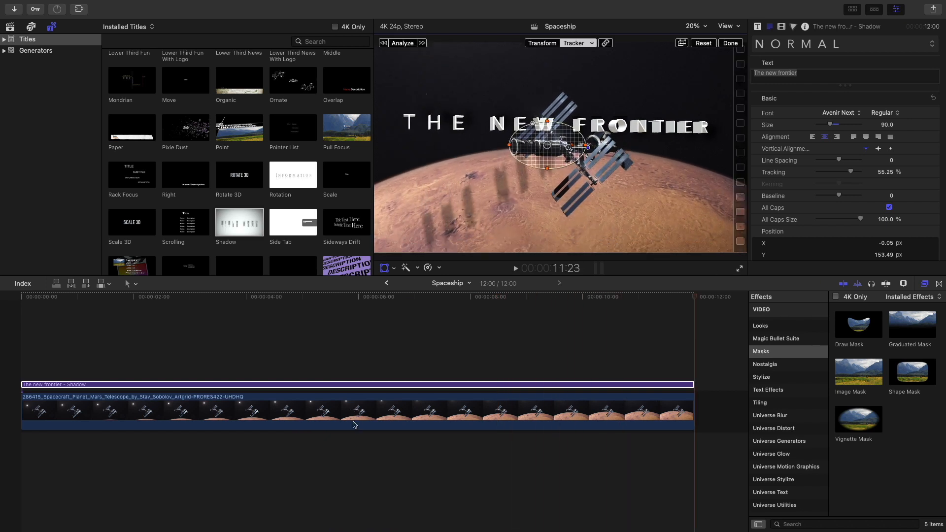
Duplicate the spacecraft clip onto a layer stacked above the title
left_click(353, 413)
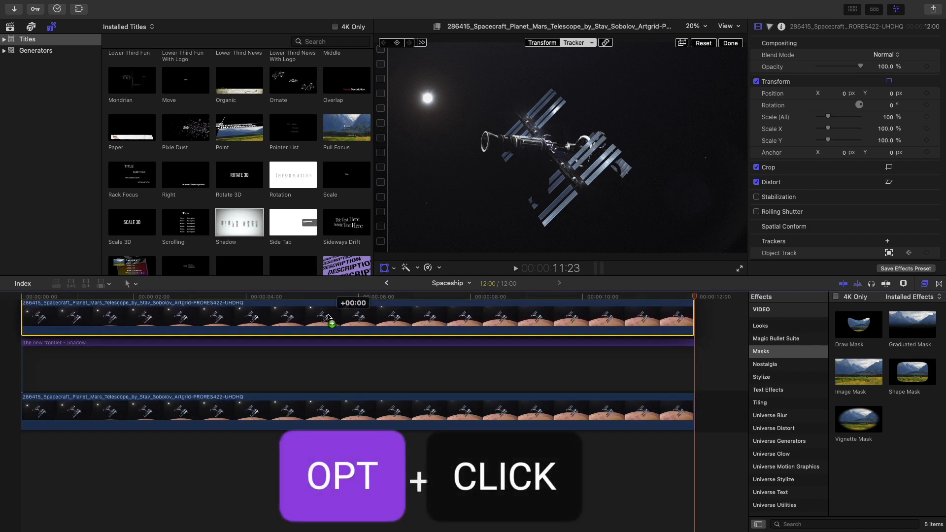
left_click(352, 297)
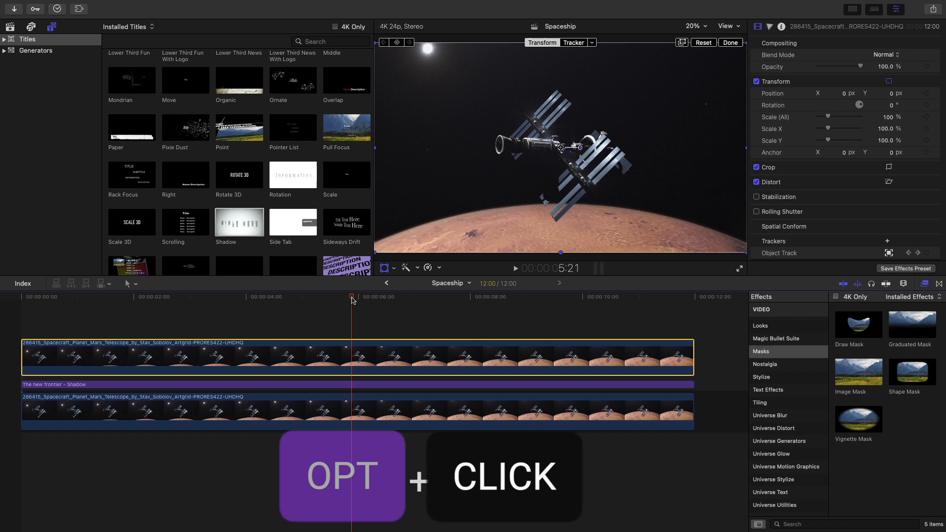
left_click(199, 297)
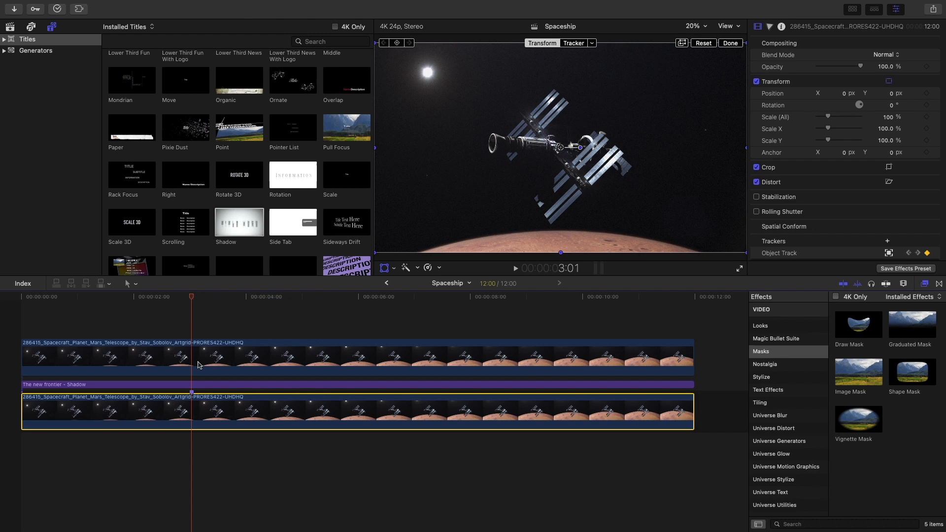
mouse_move(189, 356)
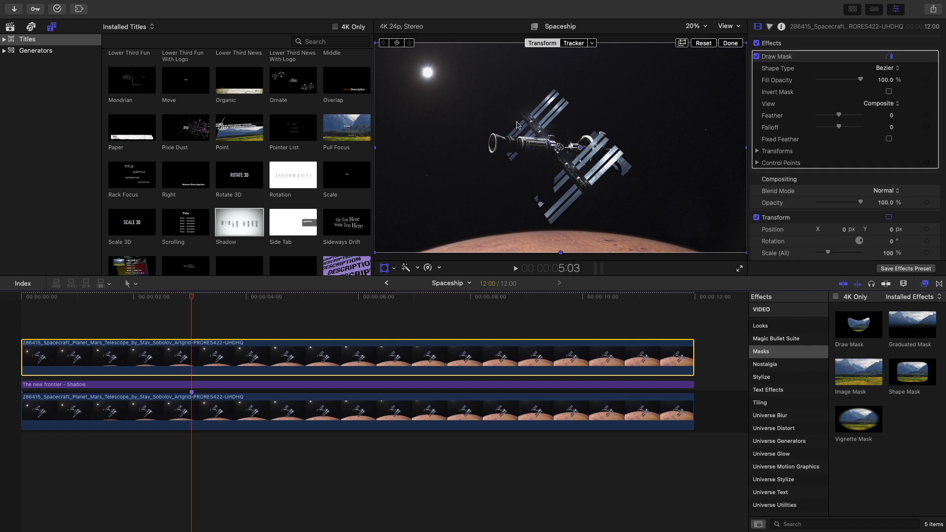
mouse_move(561, 71)
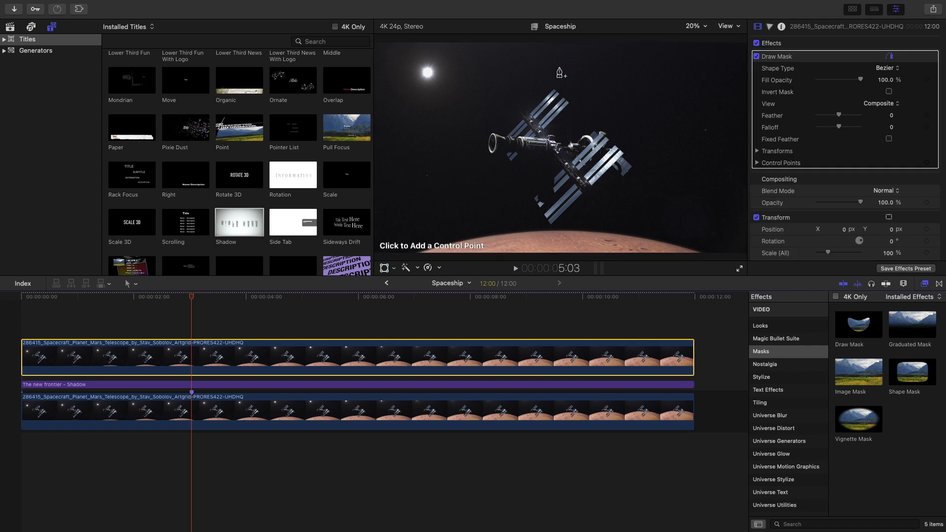
mouse_move(530, 116)
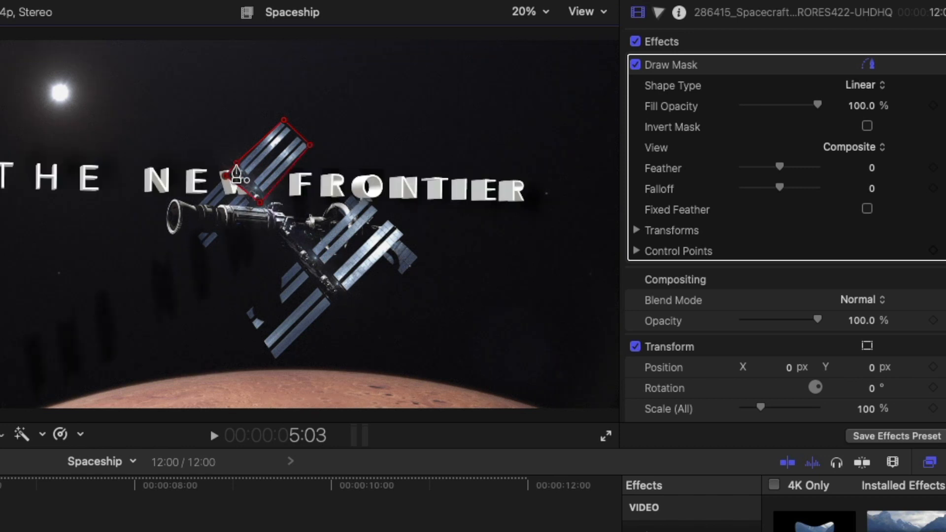
mouse_move(228, 184)
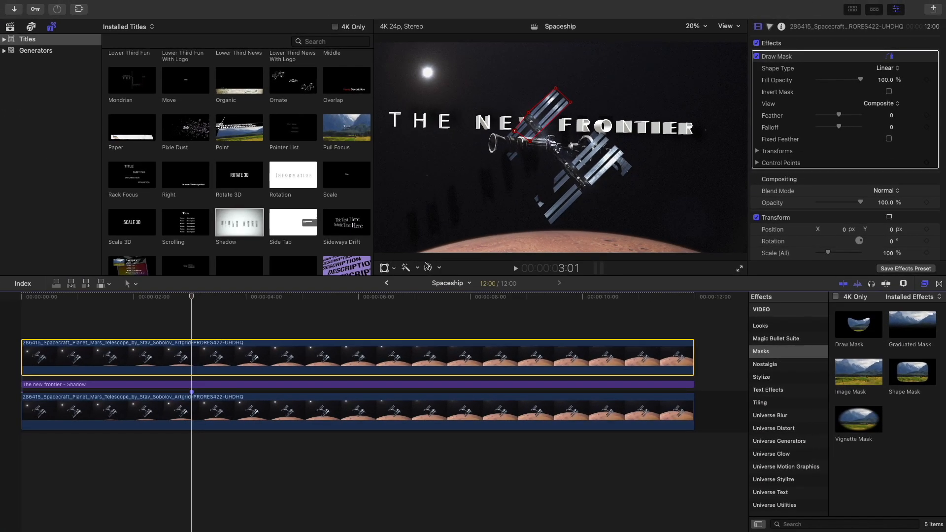
Bring up the retiming options on the masked top spacecraft copy
left_click(428, 268)
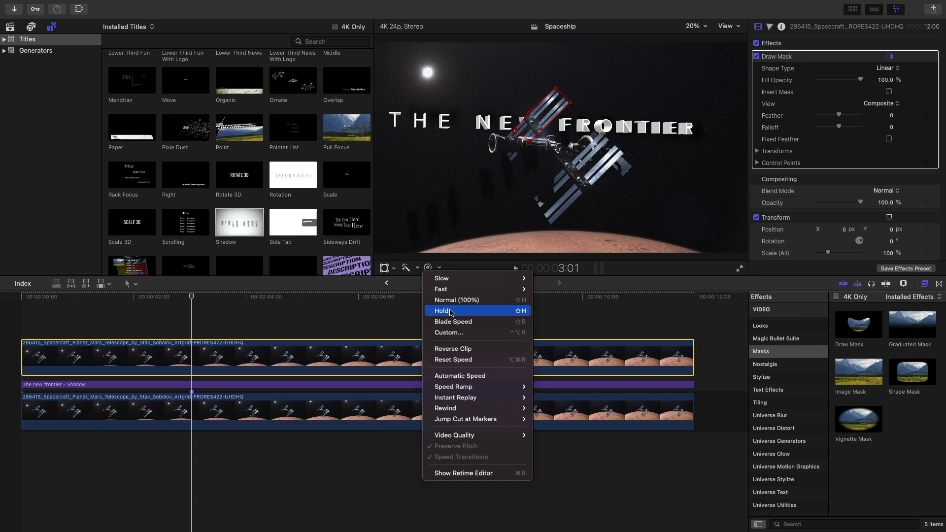
Set the top copy to a Hold freeze frame and stretch it across the whole shot
left_click(443, 310)
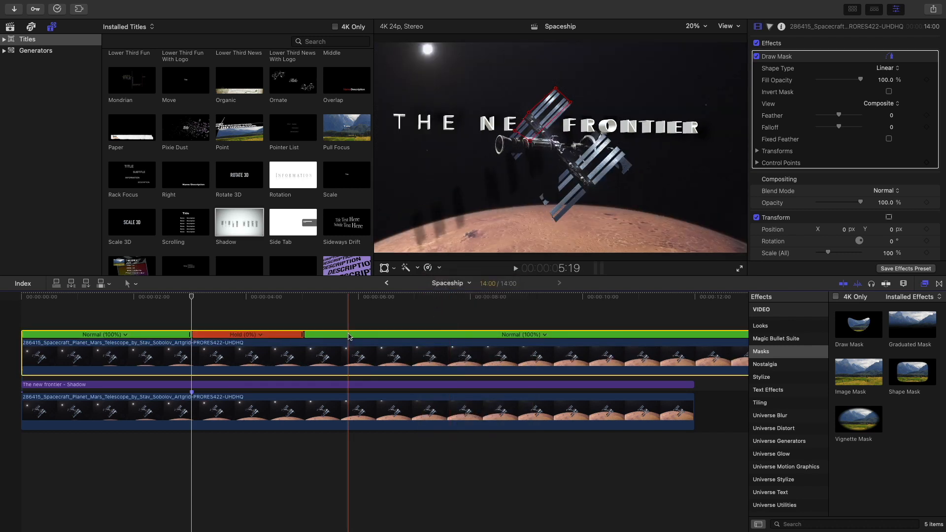
left_click(302, 297)
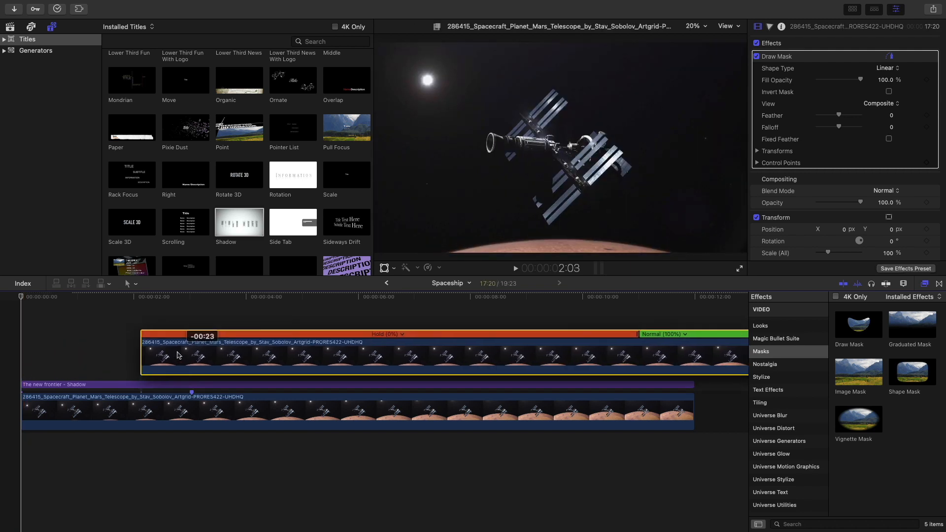
left_click(529, 347)
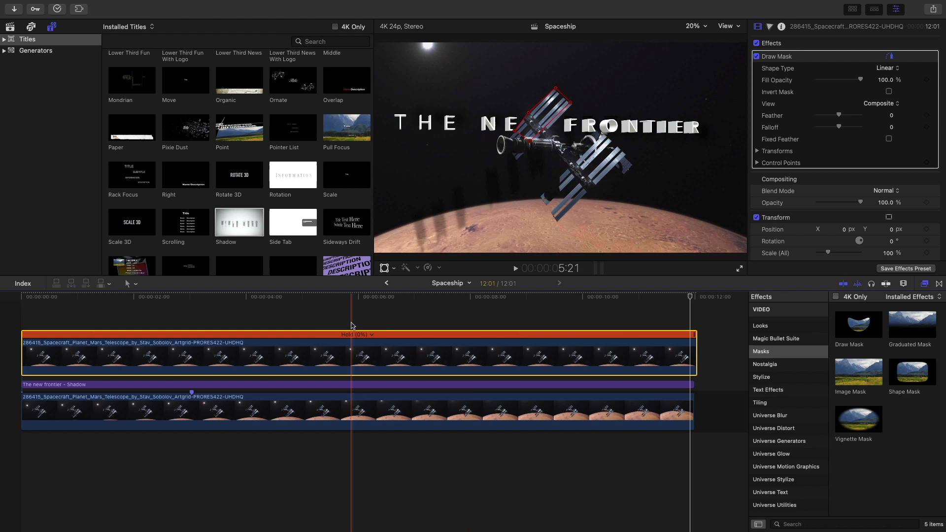
left_click(415, 303)
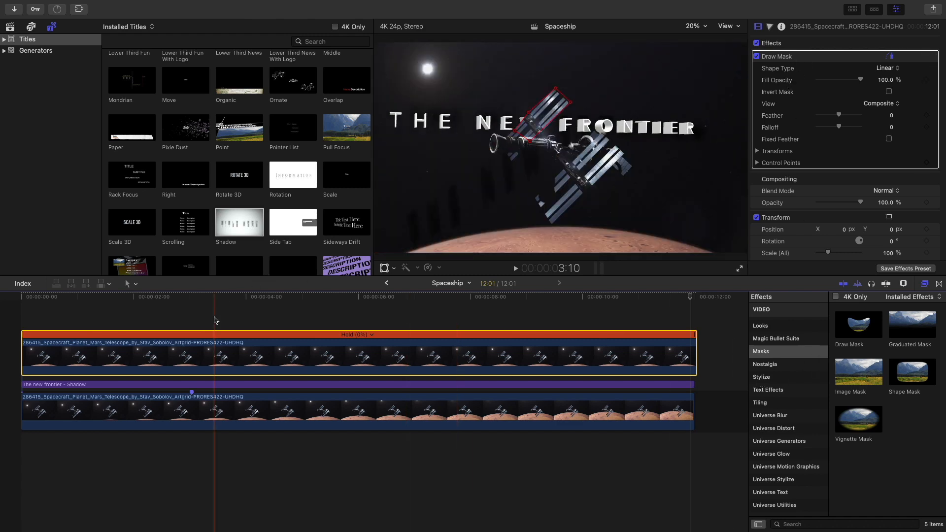
left_click(191, 297)
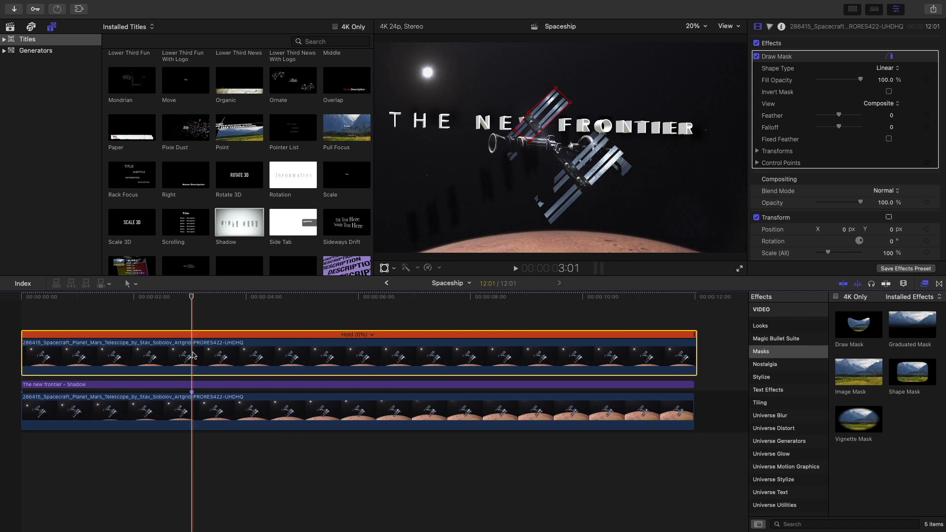
mouse_move(384, 267)
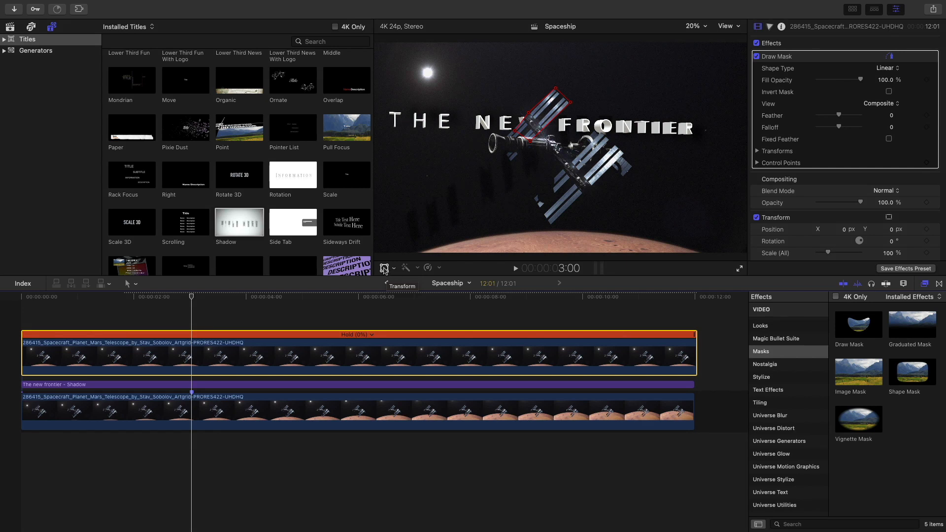
Link the frozen clip's transform to the existing spacecraft Object Track and check a late frame
left_click(386, 267)
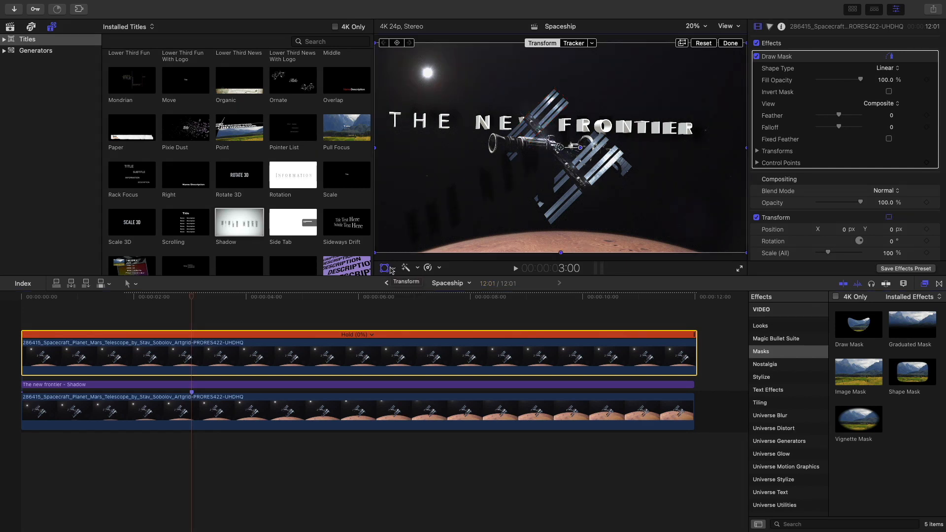
left_click(404, 282)
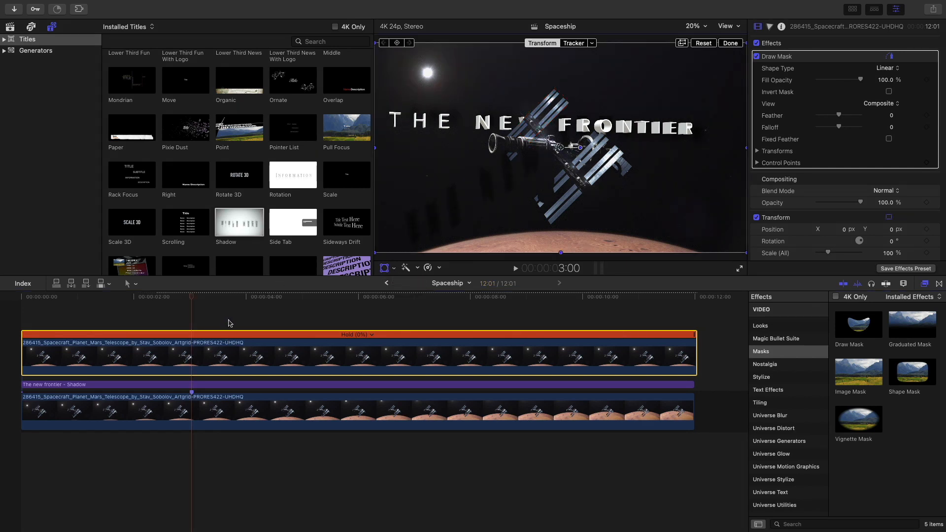
left_click(592, 43)
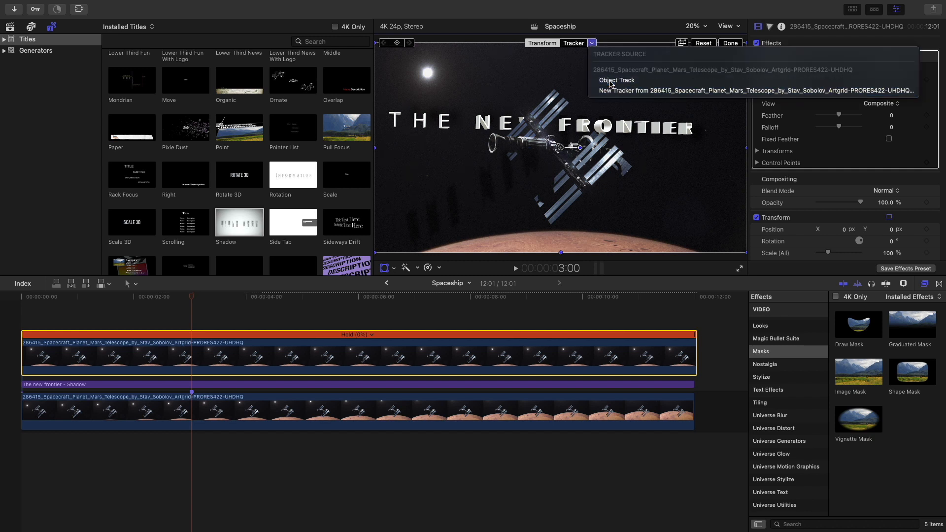
left_click(616, 80)
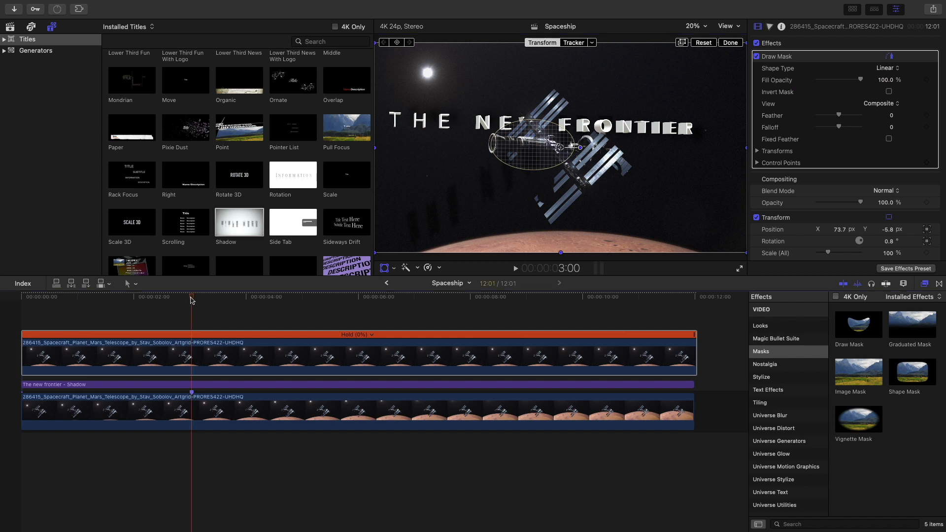
left_click(287, 297)
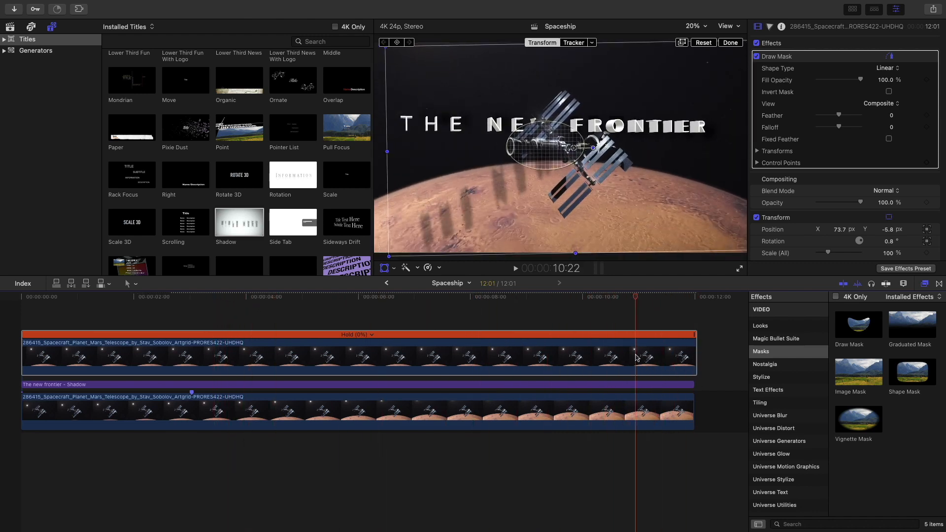
left_click(193, 297)
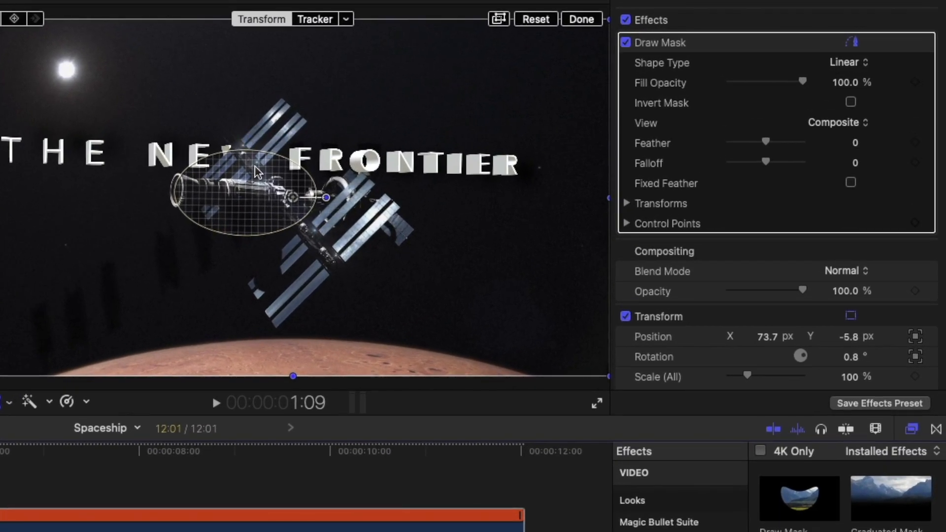
mouse_move(365, 287)
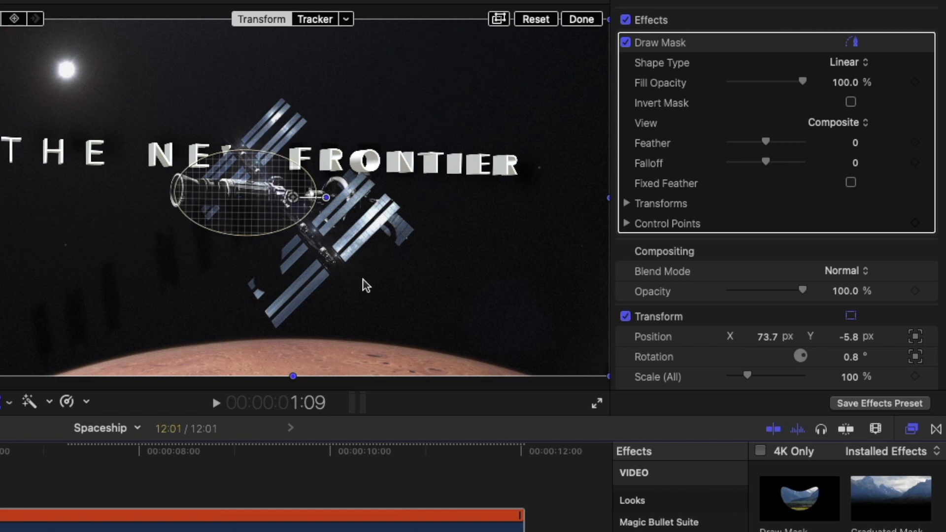
scroll("down", 3)
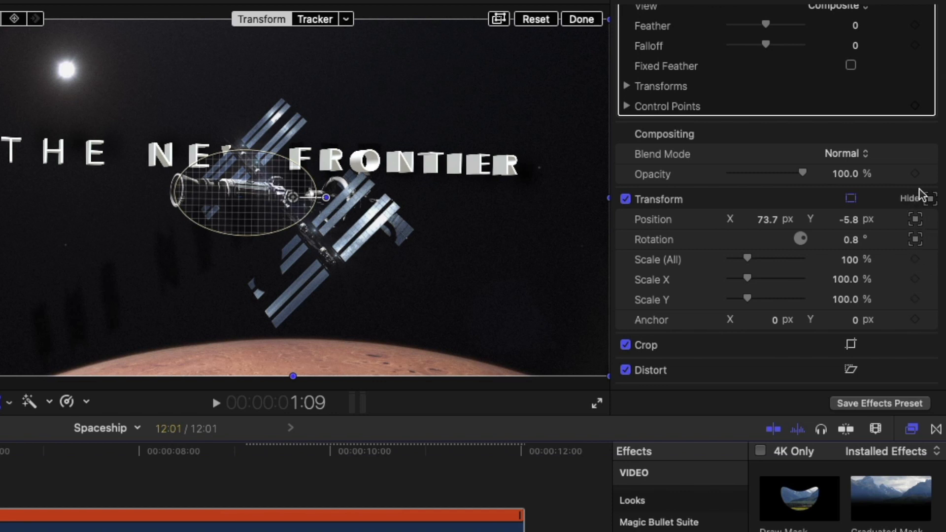
left_click(914, 199)
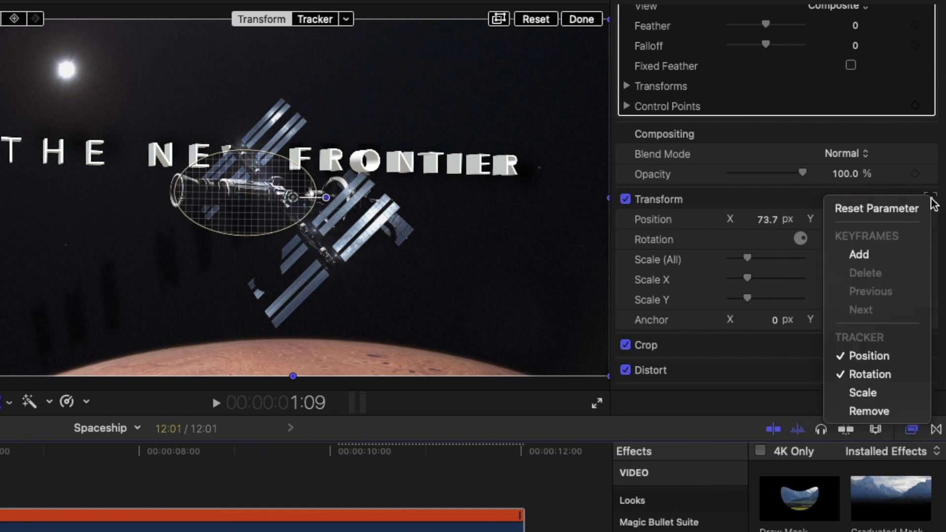
mouse_move(867, 373)
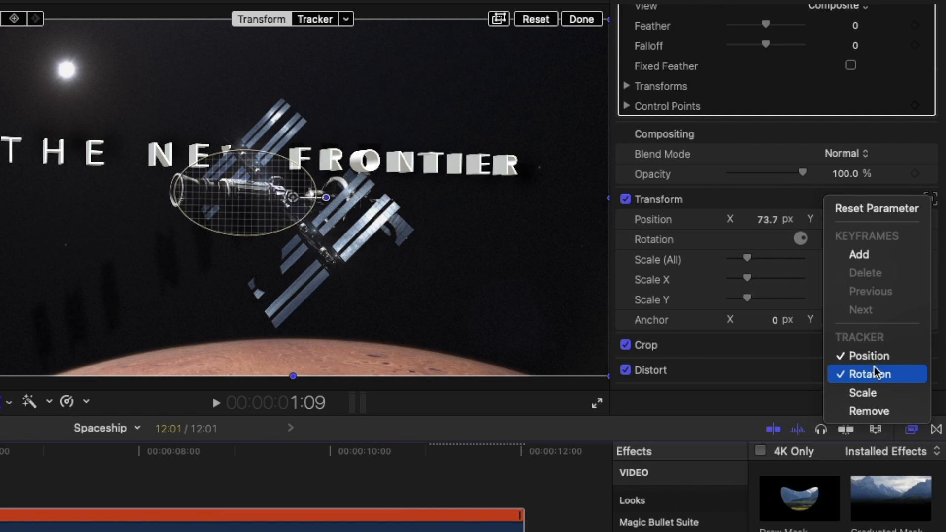
mouse_move(884, 379)
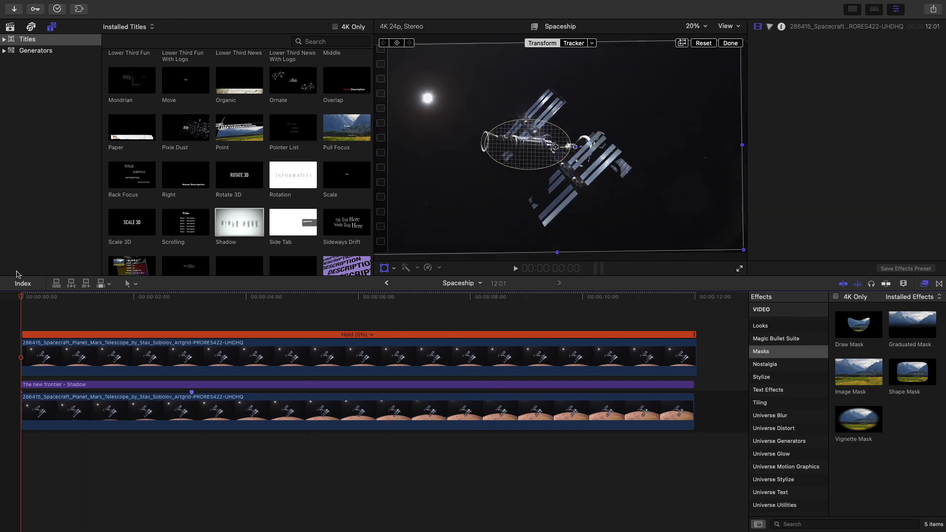
Keyframe the frozen clip's position at the shot start, drag it onto the ship and verify later frames
left_click(242, 356)
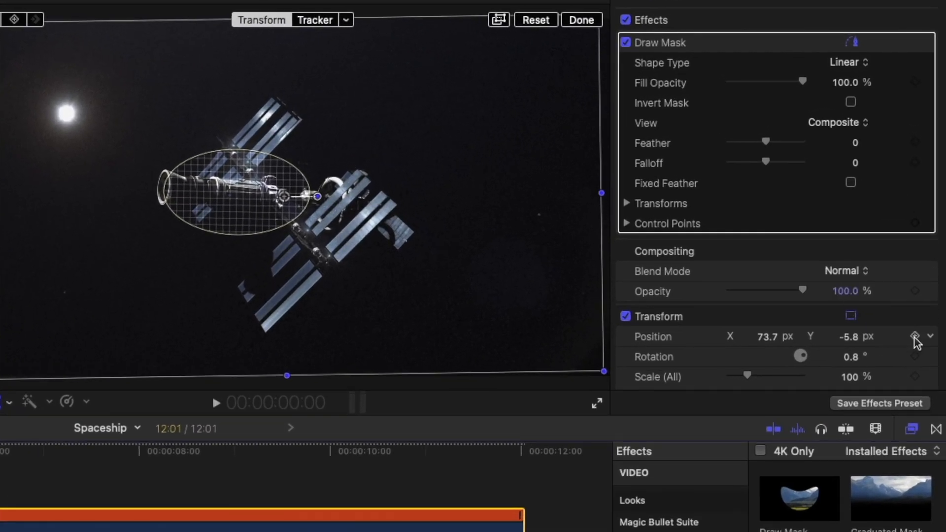
left_click(915, 337)
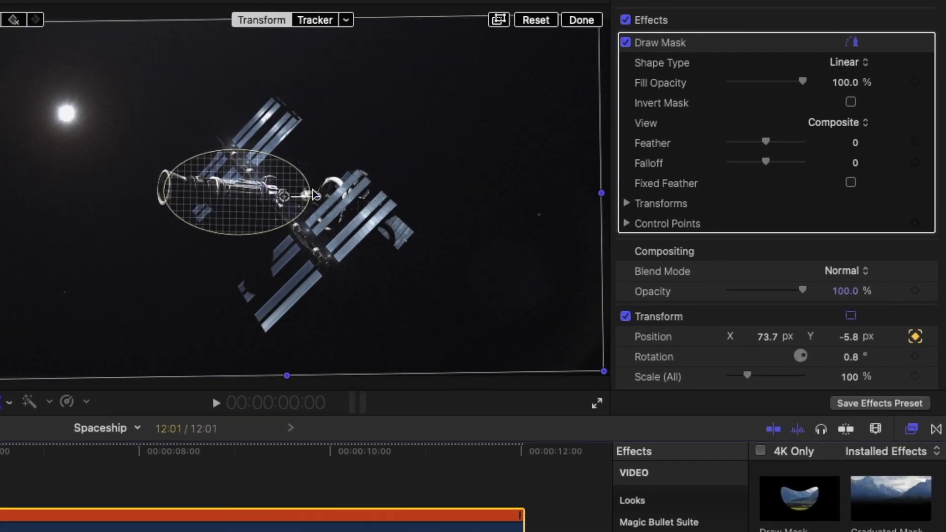
left_click_drag(313, 196, 272, 133)
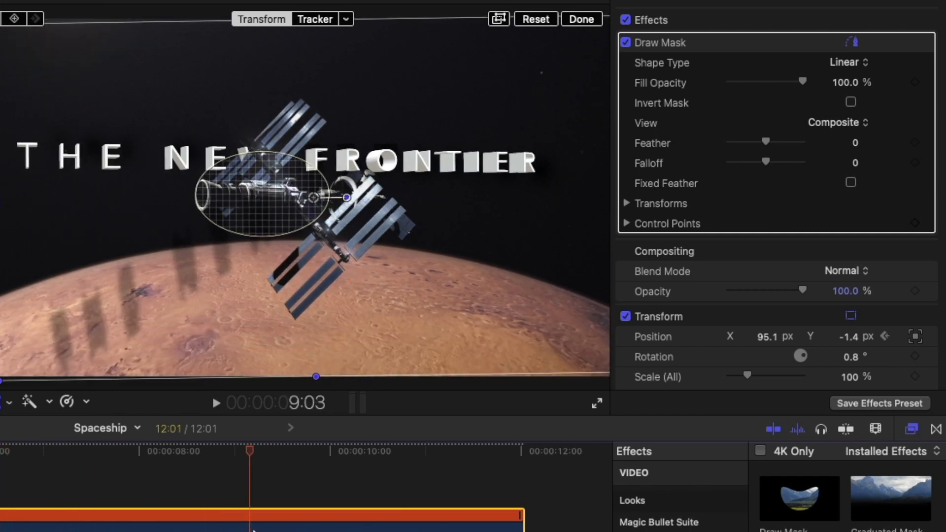
left_click(449, 450)
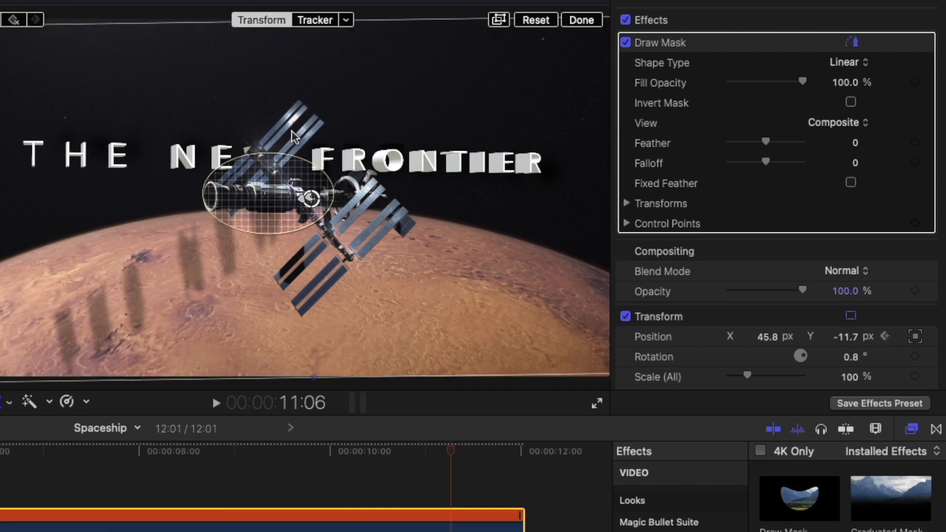
left_click(39, 451)
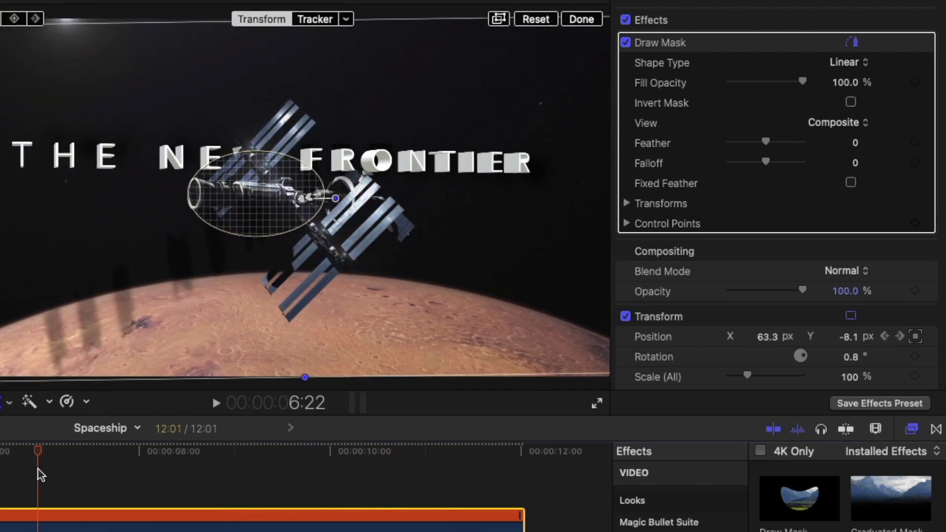